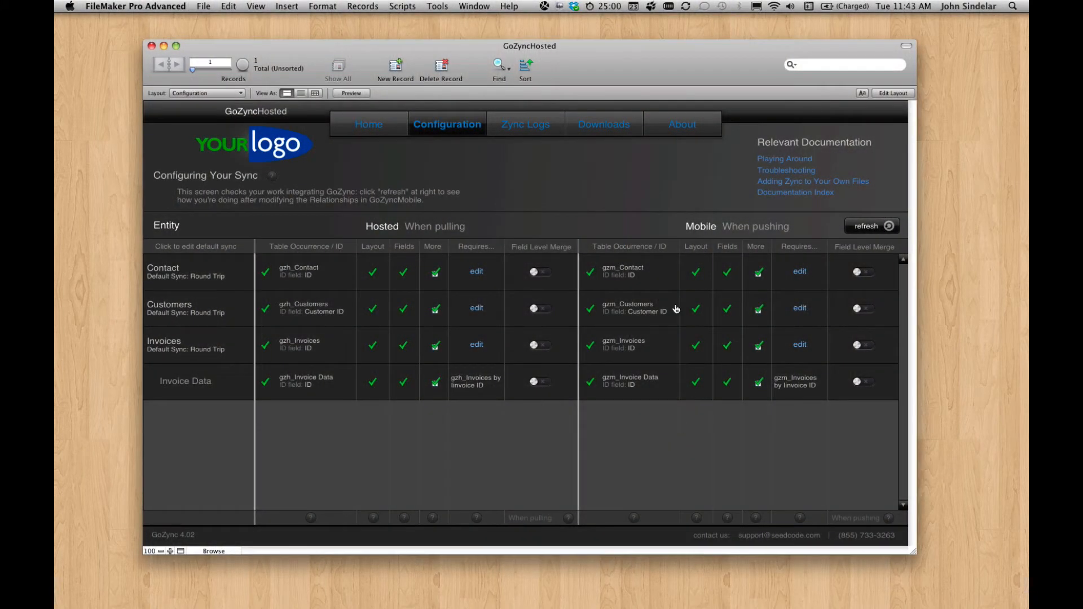
mouse_move(566, 193)
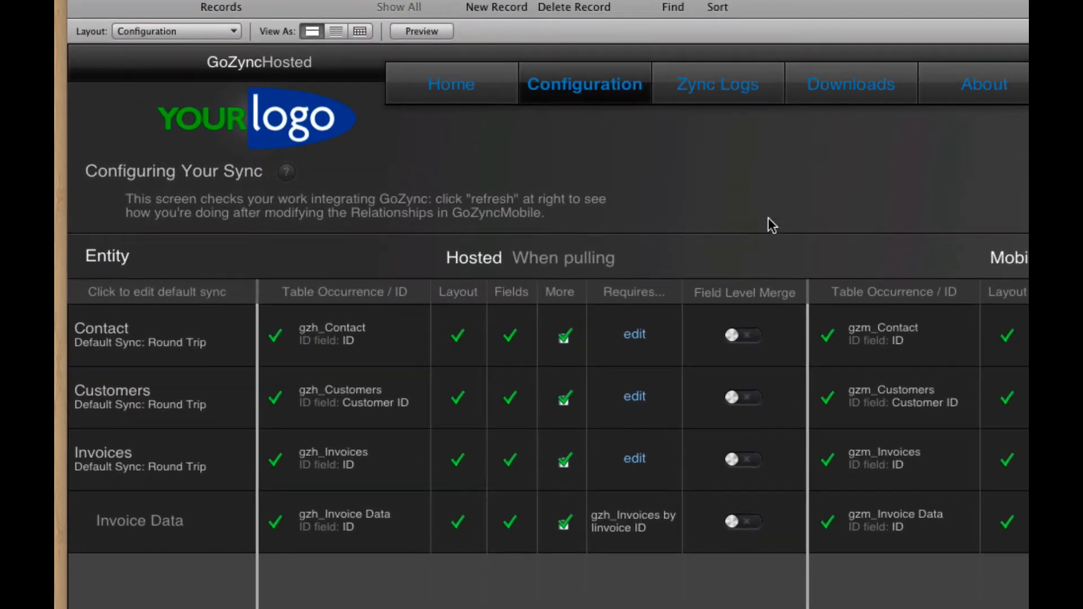
mouse_move(195, 382)
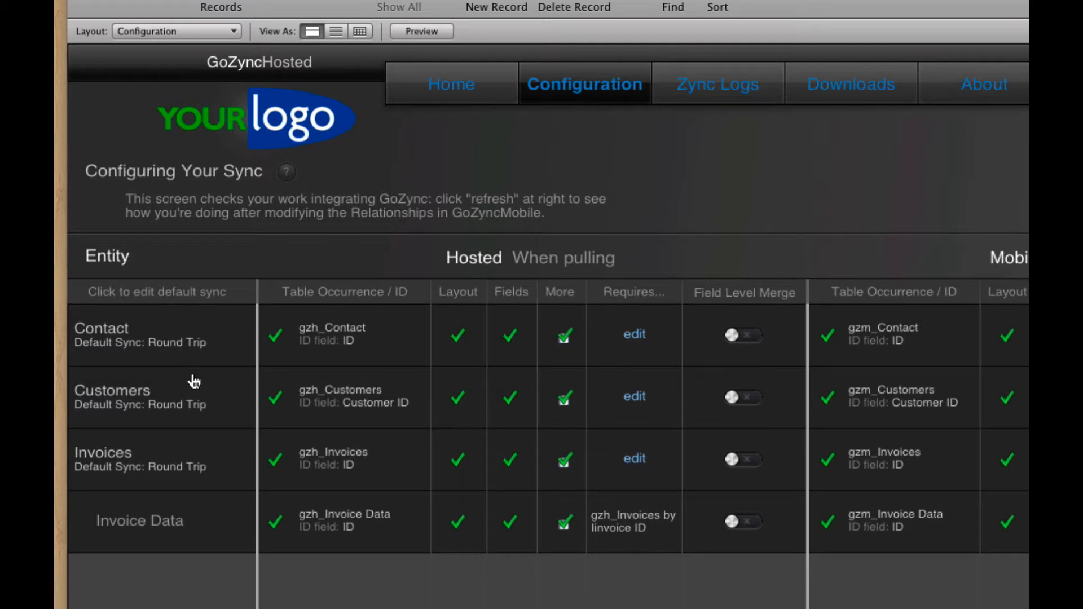
mouse_move(218, 471)
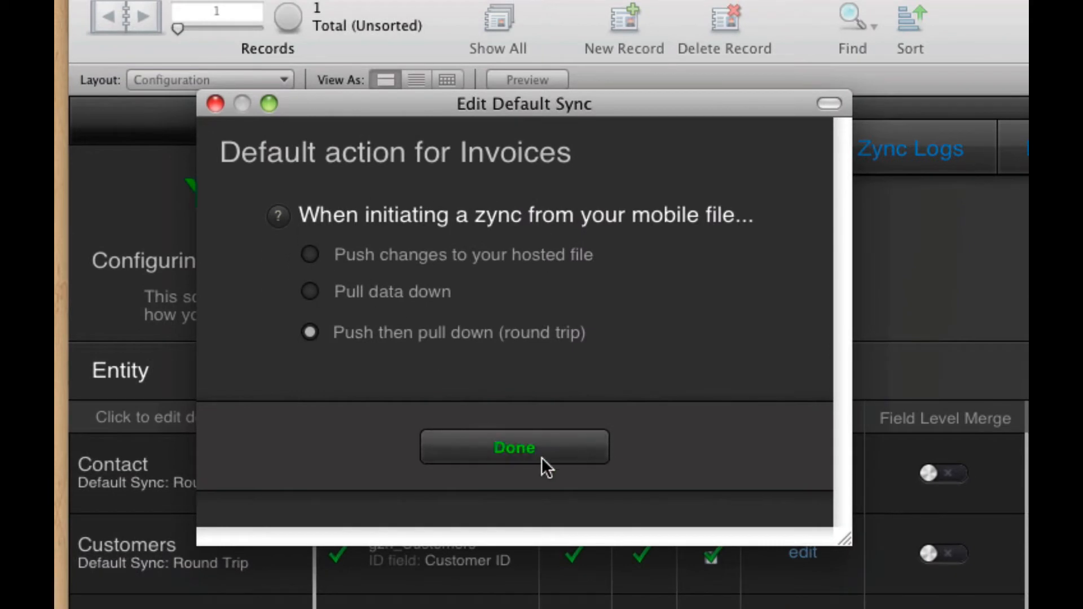
Step: Close the Invoices default sync settings and scroll the GoZync configuration checks
click(515, 447)
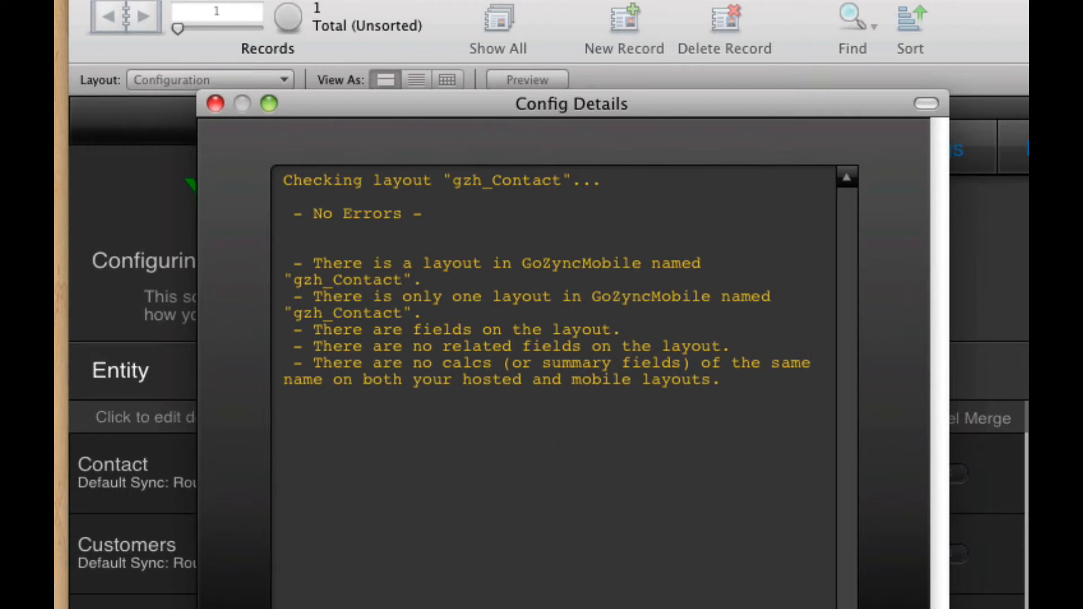
mouse_move(529, 365)
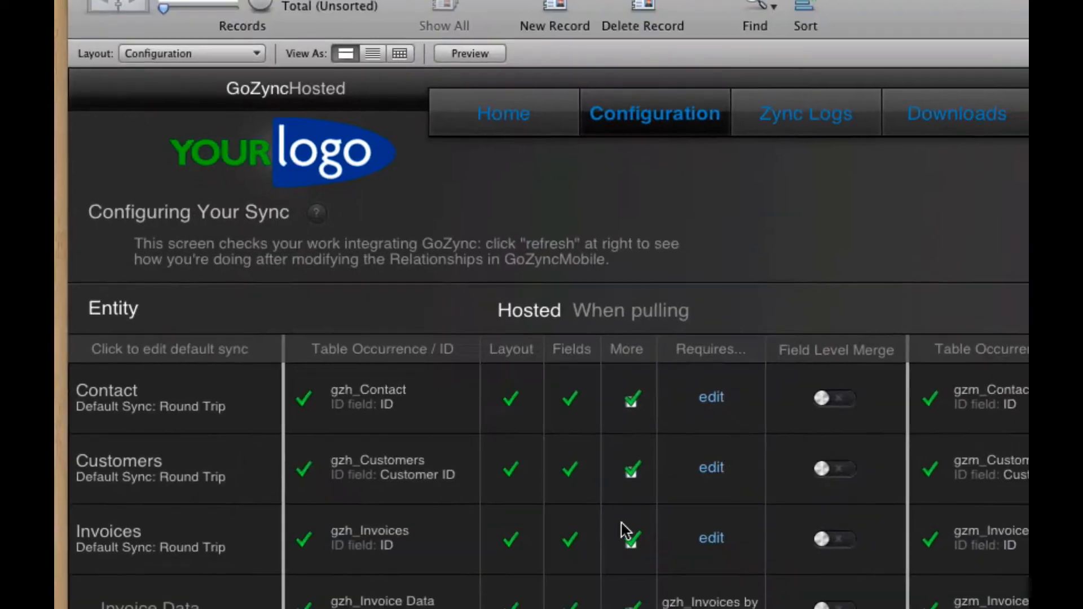
scroll(down, 3)
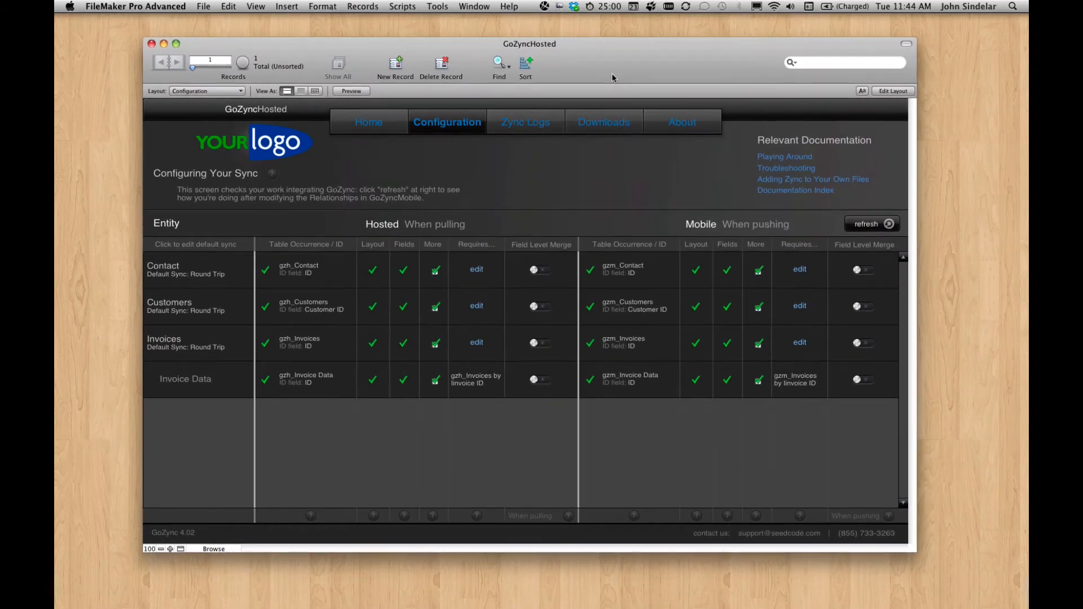
Step: Bring GoZyncMobile forward and open its Filter Records To Sync script
click(474, 7)
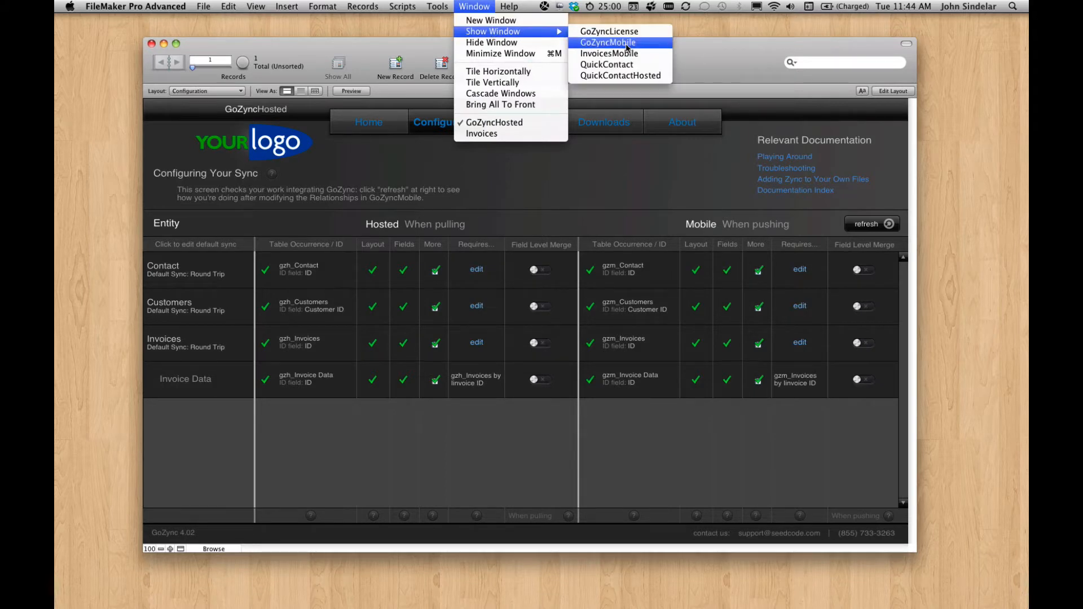
click(607, 42)
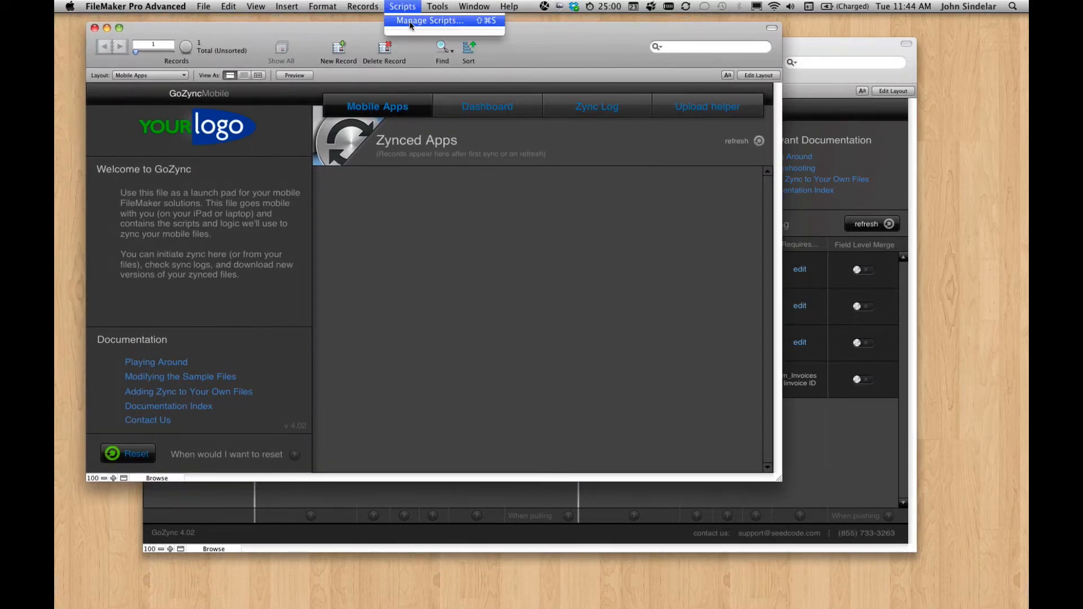
click(429, 20)
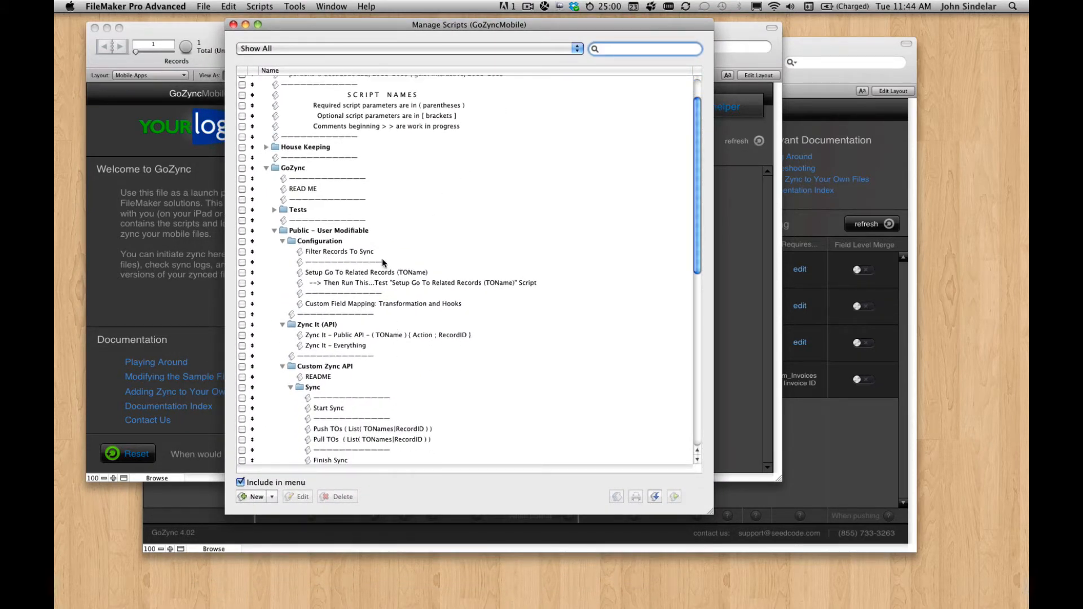
double_click(339, 251)
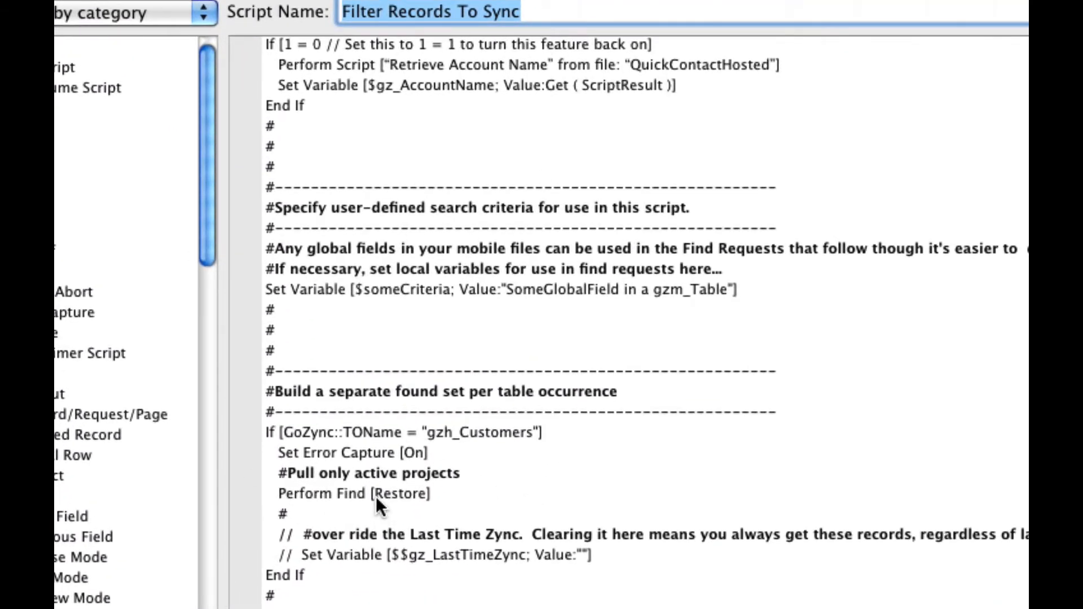
Step: Review the Perform Find step's Customers fax request and leave it unchanged
click(352, 494)
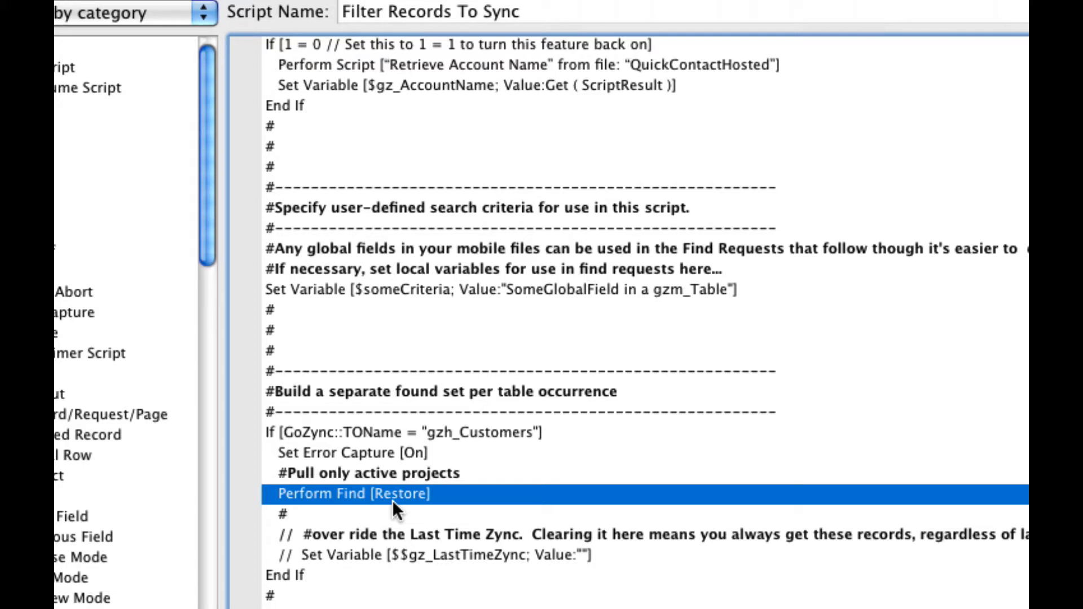
double_click(349, 494)
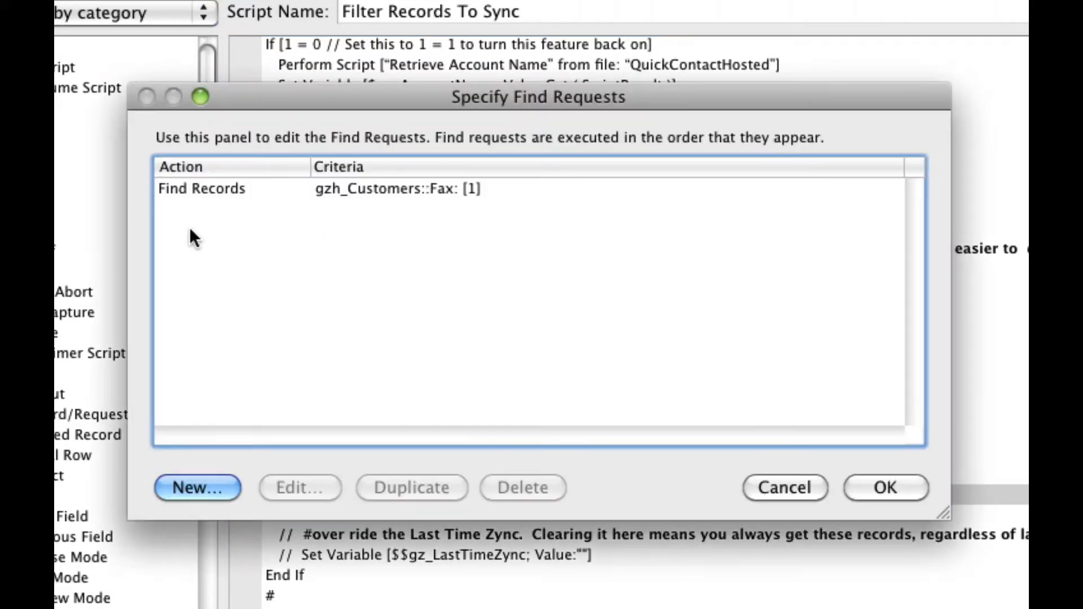
mouse_move(365, 221)
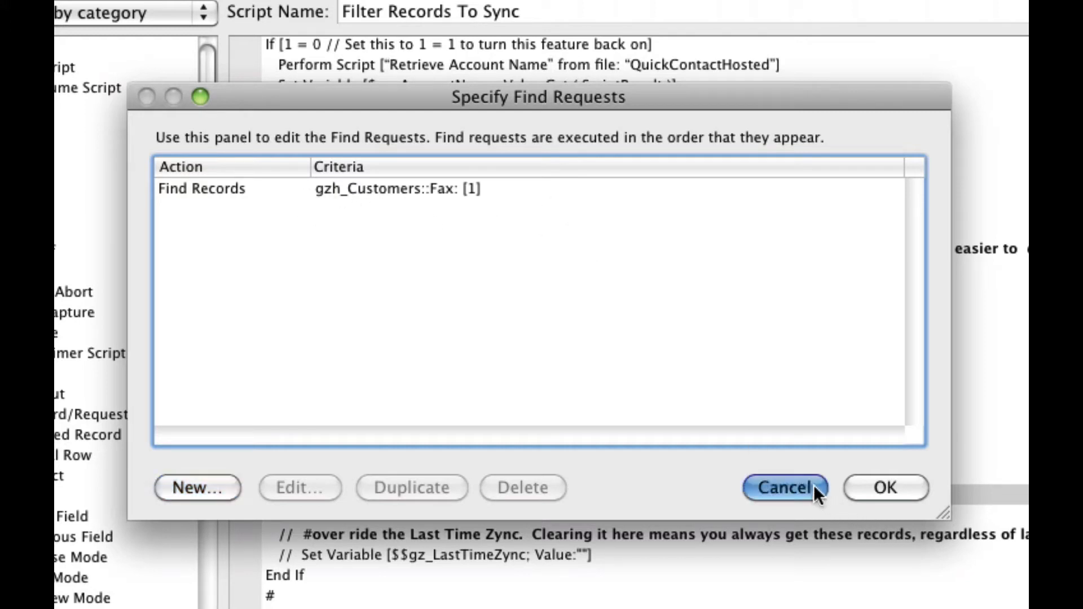
click(781, 488)
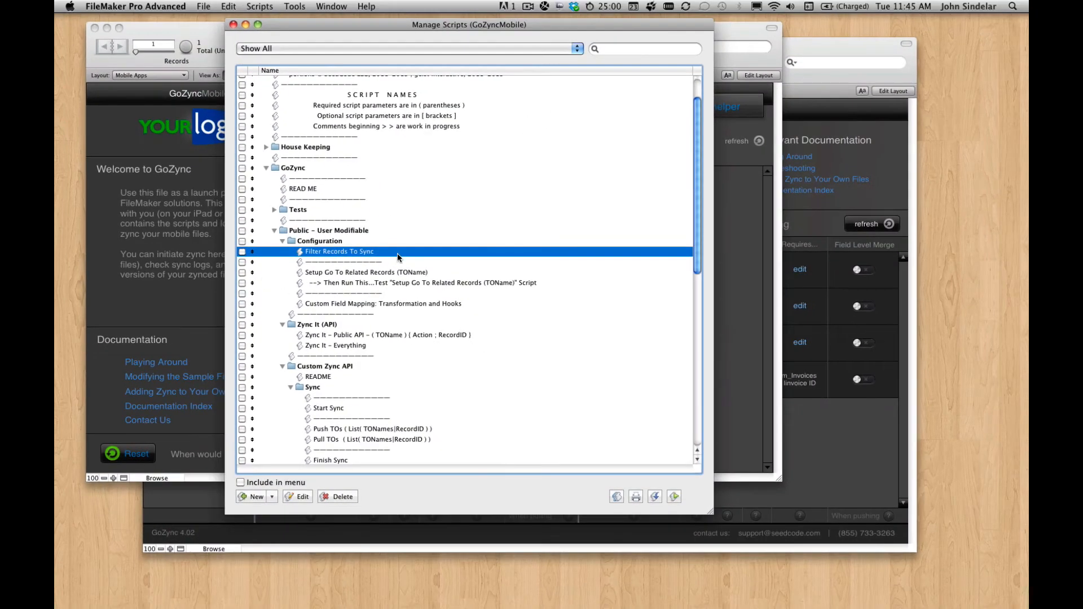
click(245, 24)
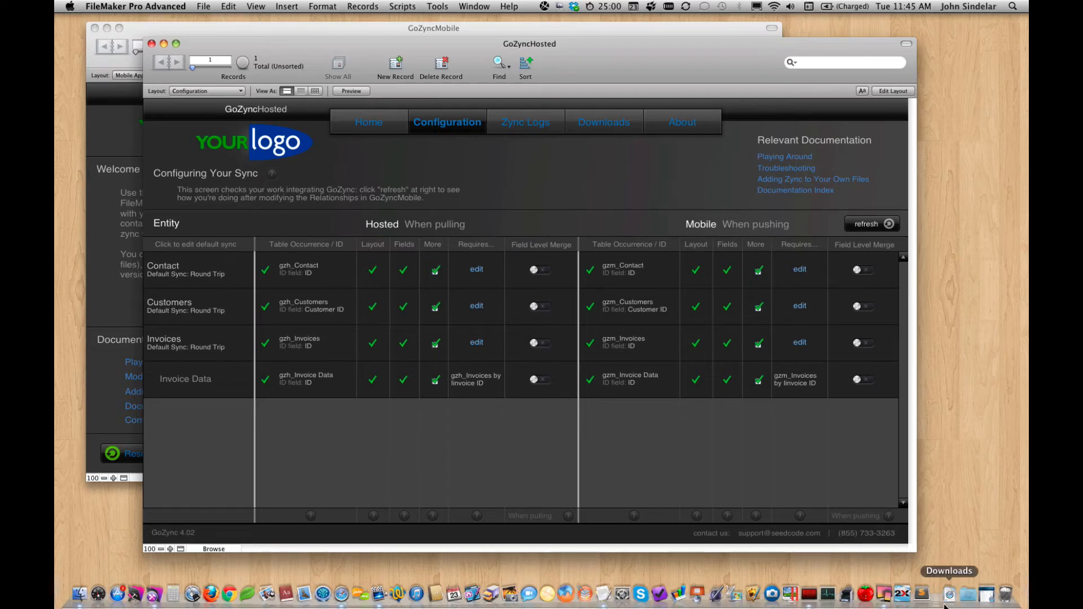
Step: Show the mirrored iPad, hide GoZyncMobile and bring the hosted Invoices Beachcomber Realty record forward
click(885, 593)
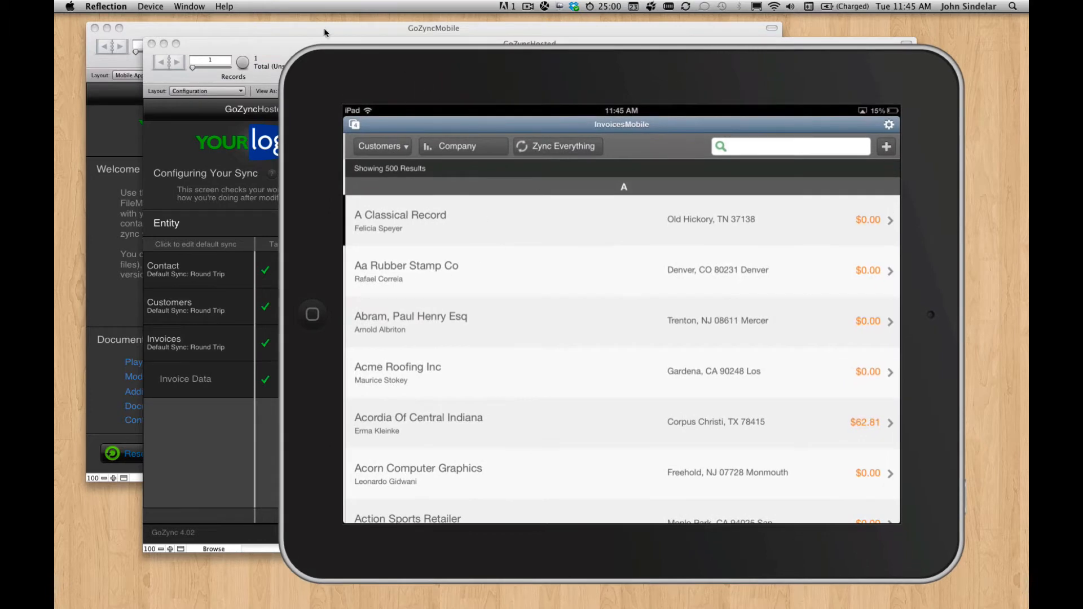
click(475, 6)
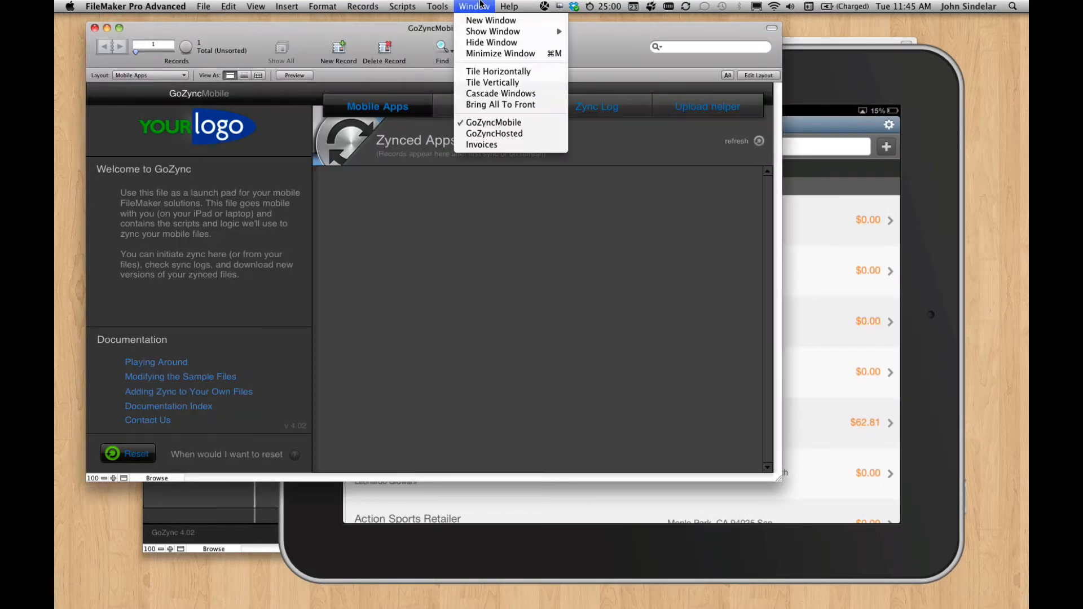
click(494, 133)
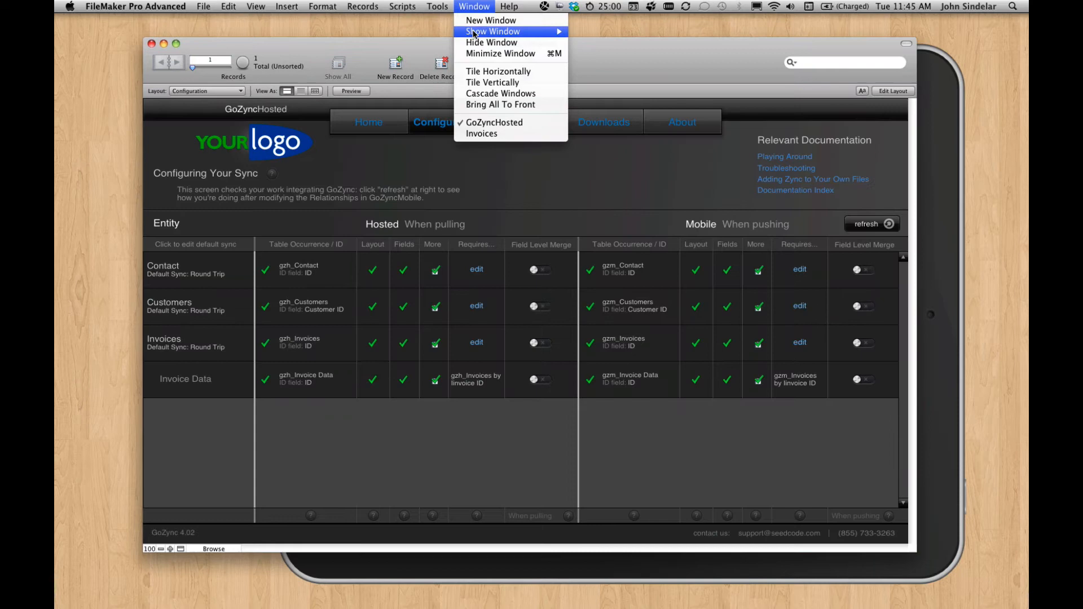
mouse_move(498, 137)
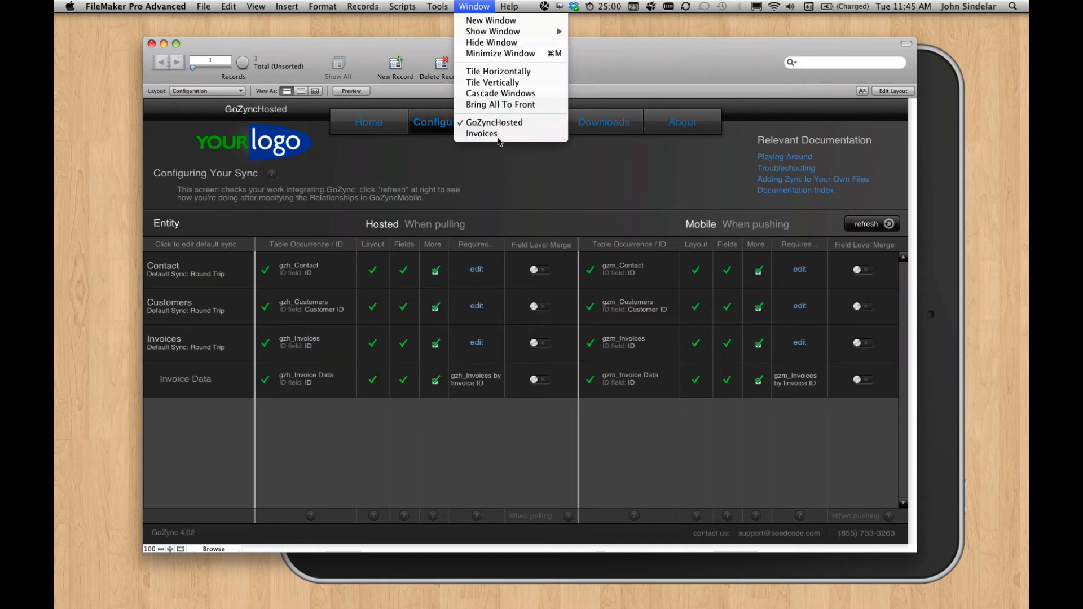
click(482, 133)
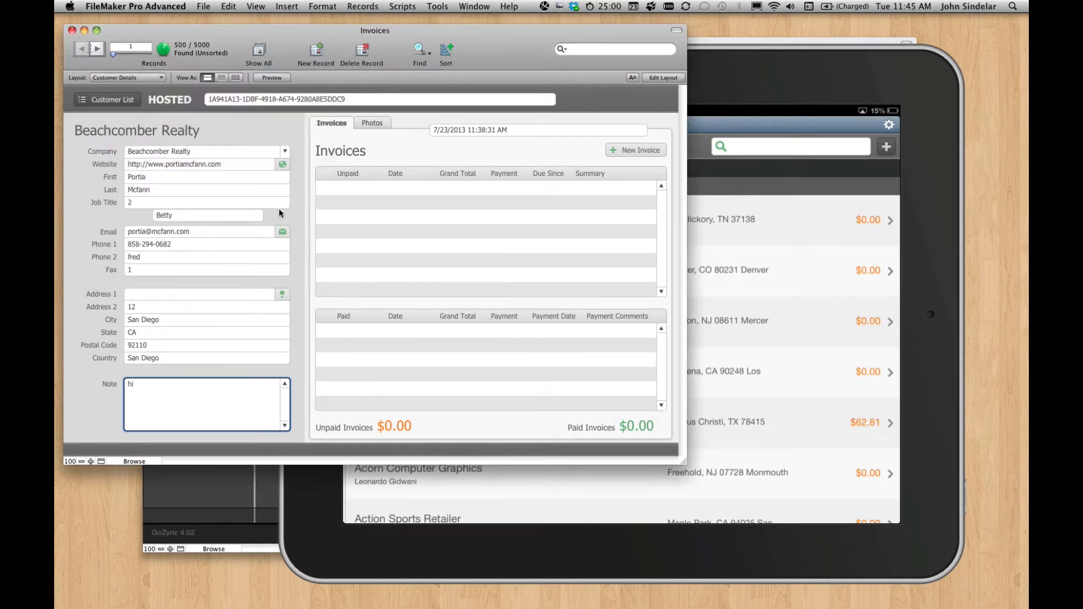
click(371, 121)
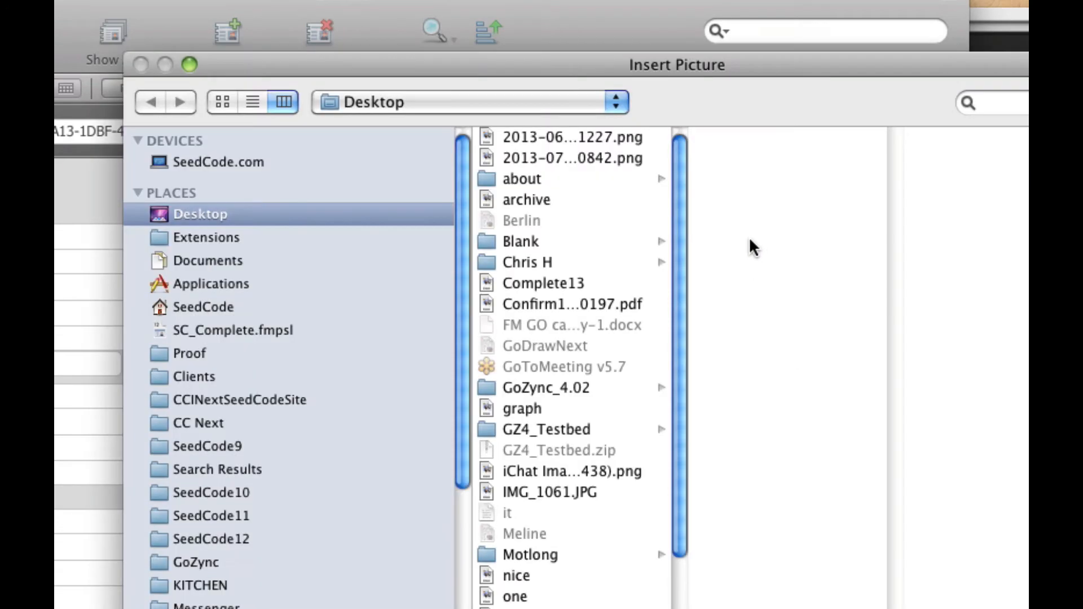
click(572, 137)
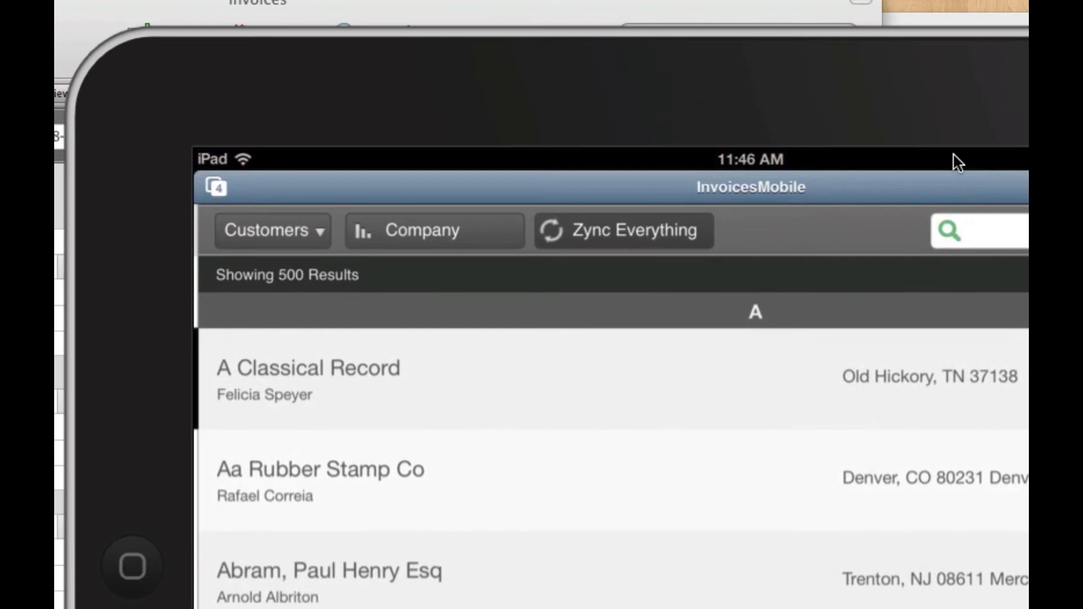
Step: Zync Everything from the iPad's InvoicesMobile file and wait for the sync to finish
click(623, 231)
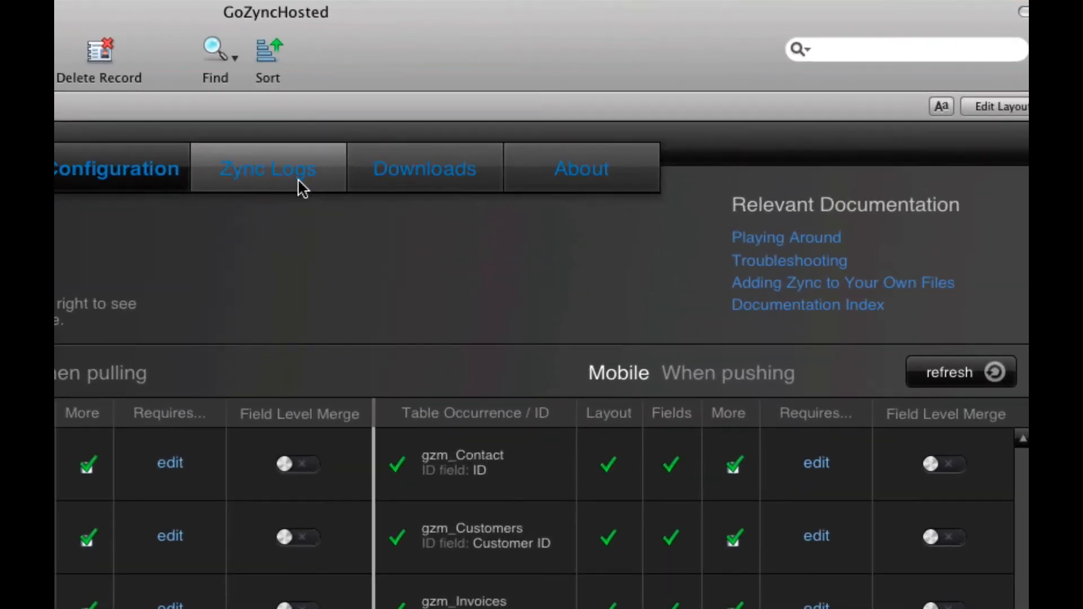
Step: Read the iPad's latest zync log, highlighting the Customers round trip record count
click(268, 167)
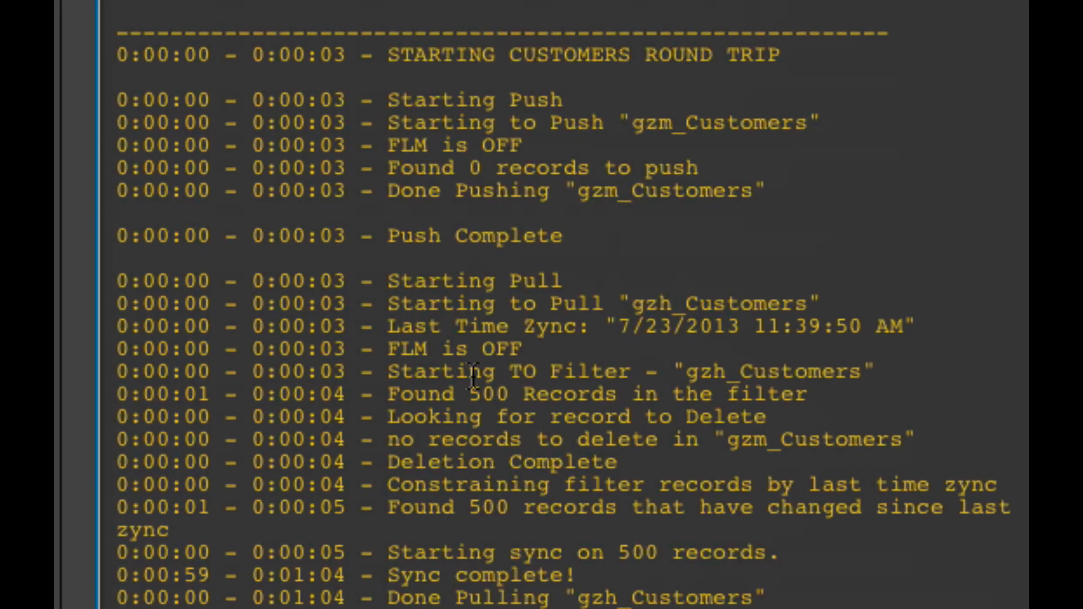
double_click(569, 395)
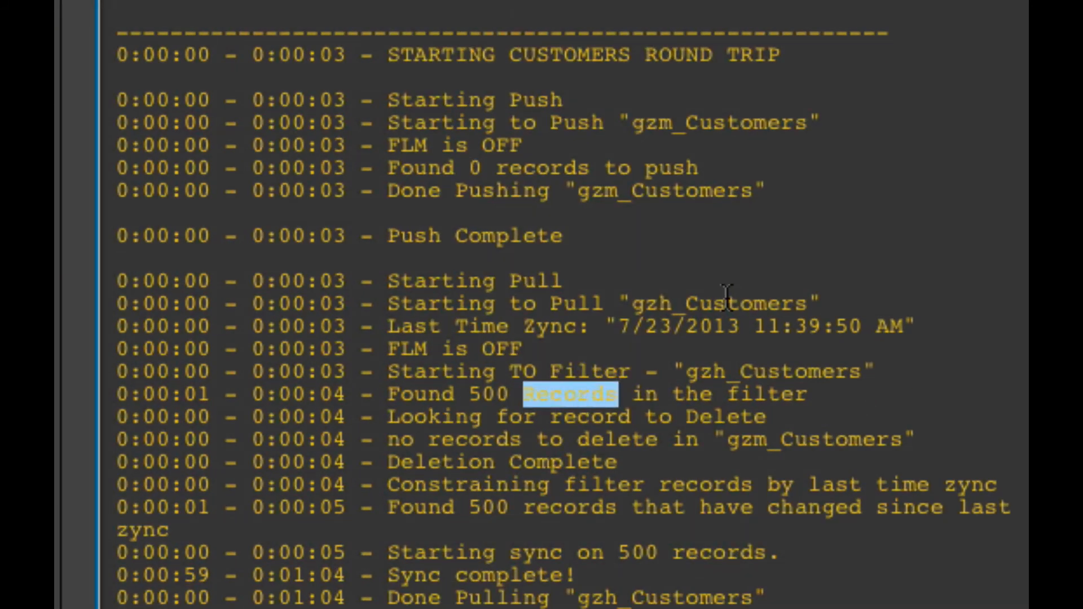
scroll(down, 3)
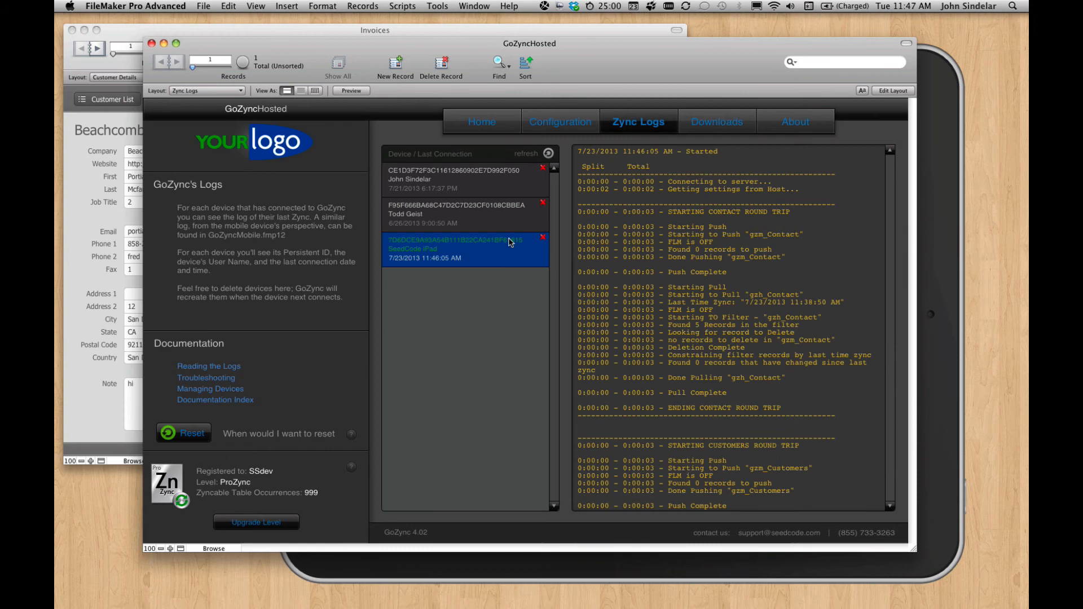
mouse_move(508, 242)
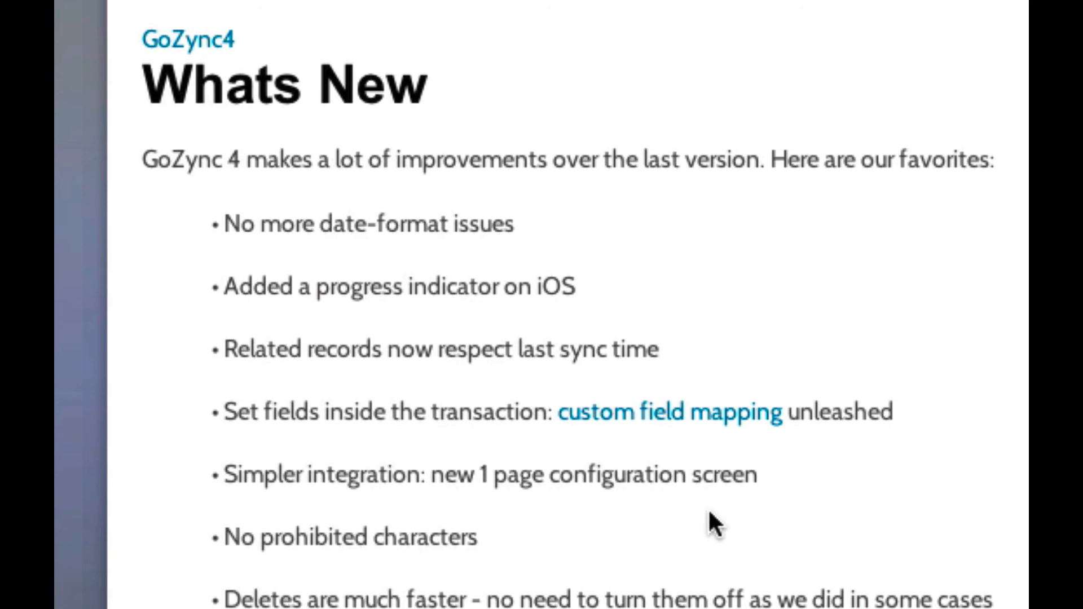
Step: Scroll through the GoZync 4 What's New list of improvements
scroll(down, 3)
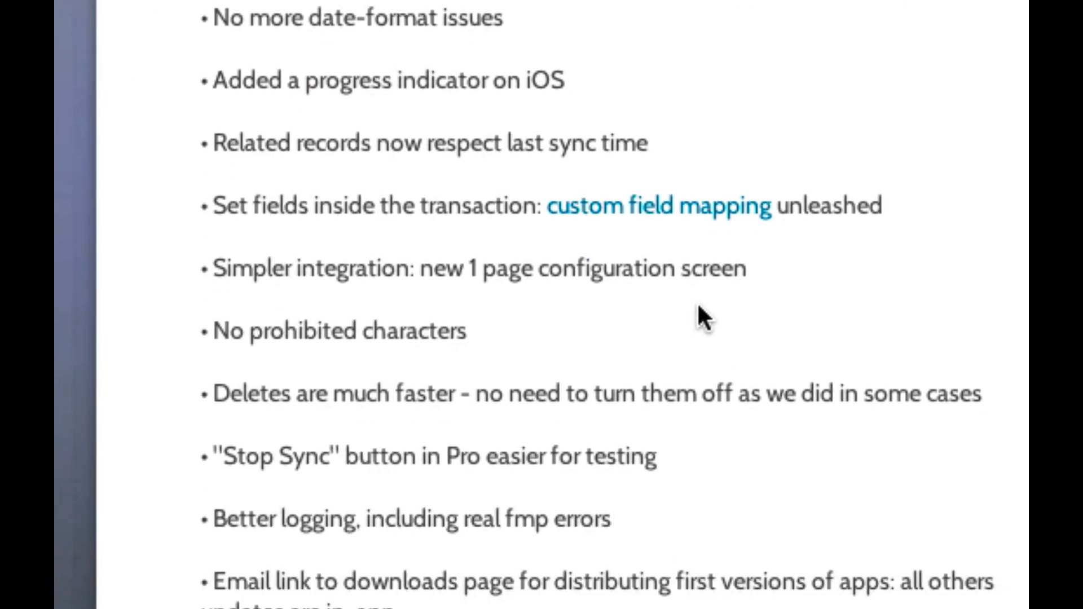
mouse_move(677, 352)
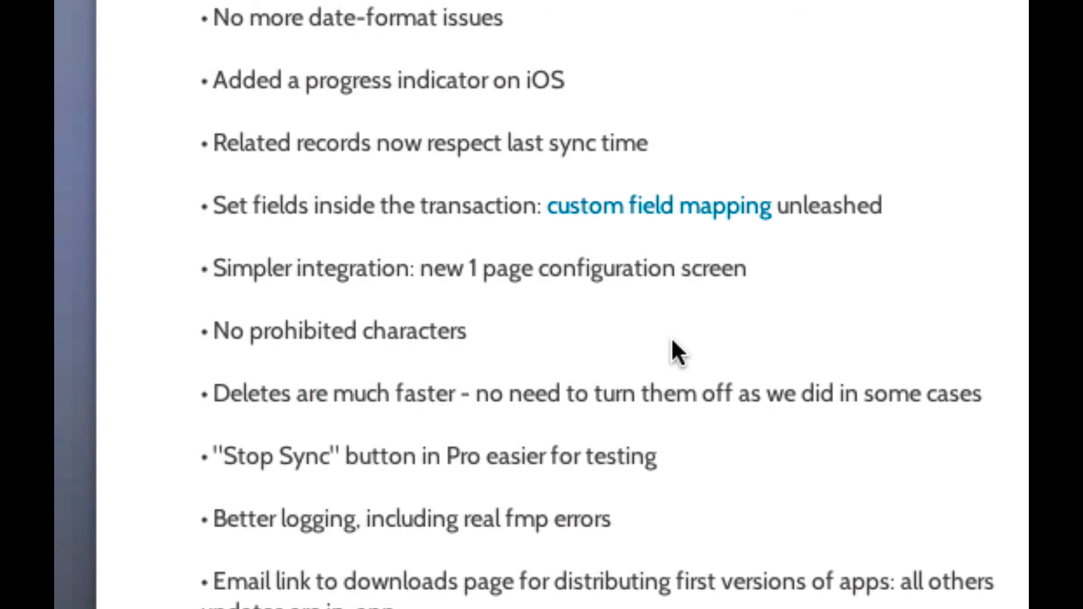
scroll(down, 3)
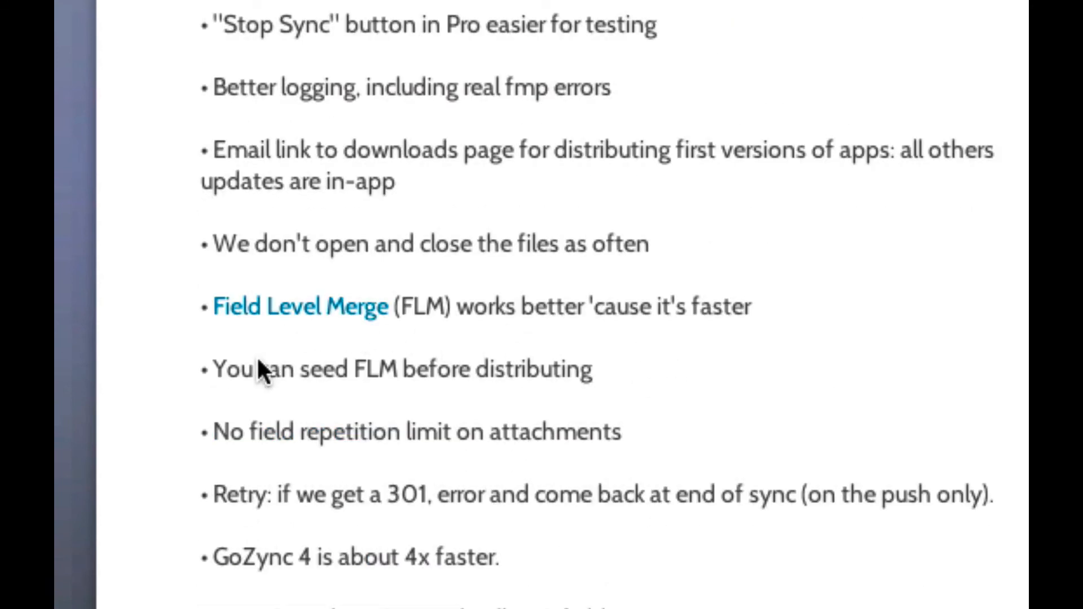